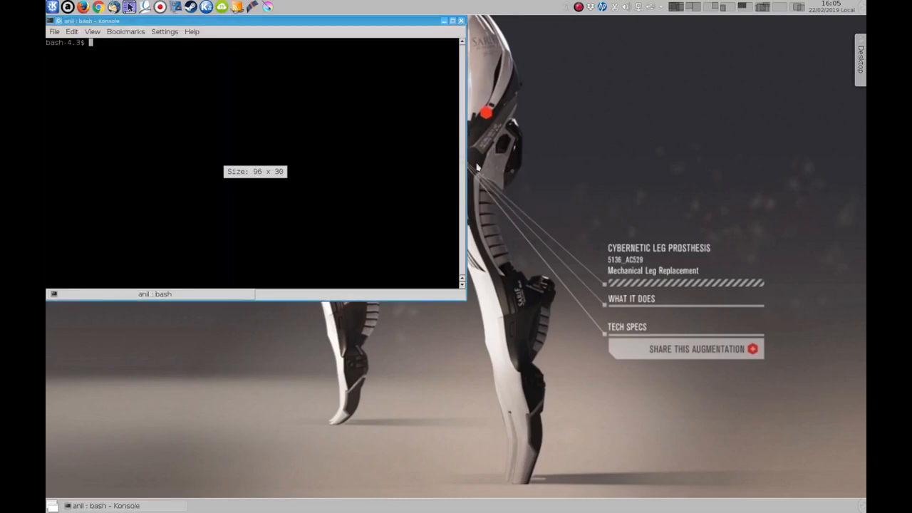
Launch the YARP name server with yarpserver and bring up the launcher for another terminal
type("yarp")
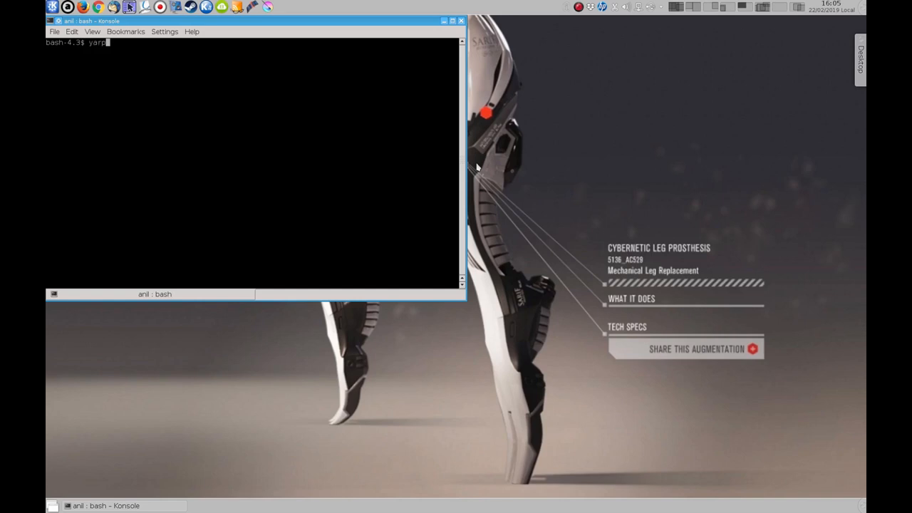
key("Return")
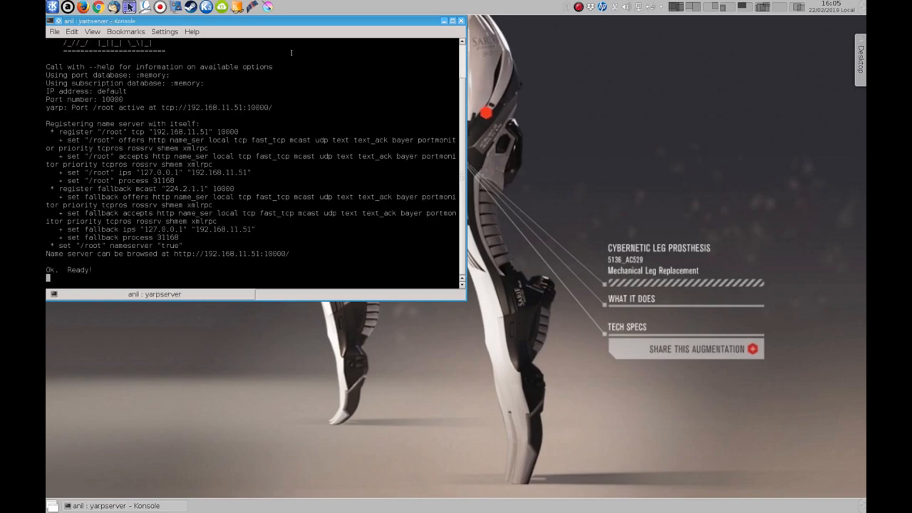
left_click(450, 20)
type("ko")
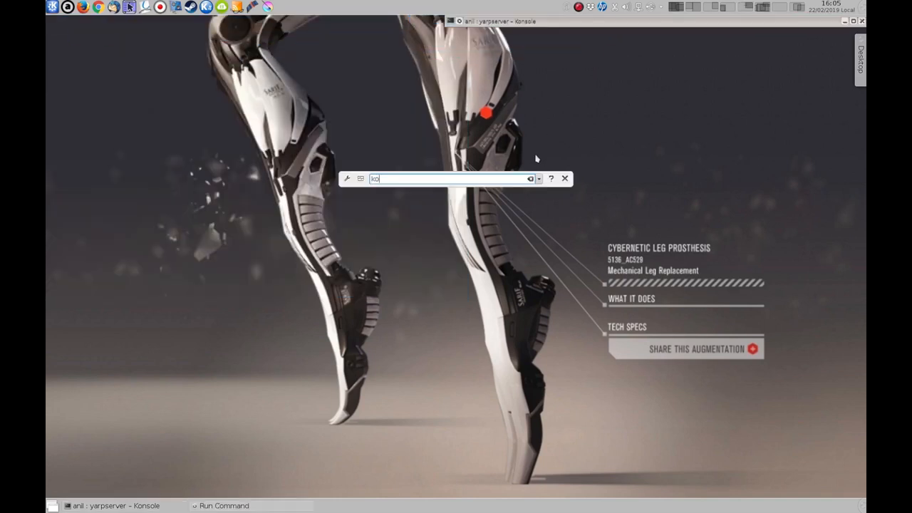
Start a new Konsole and run iCub_SIM so the simulated robot appears in its scene
key("Return")
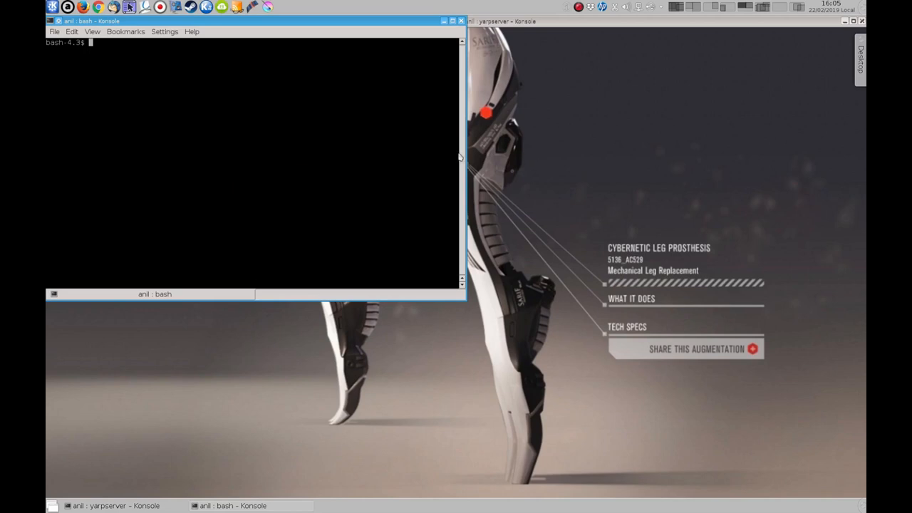
type("l")
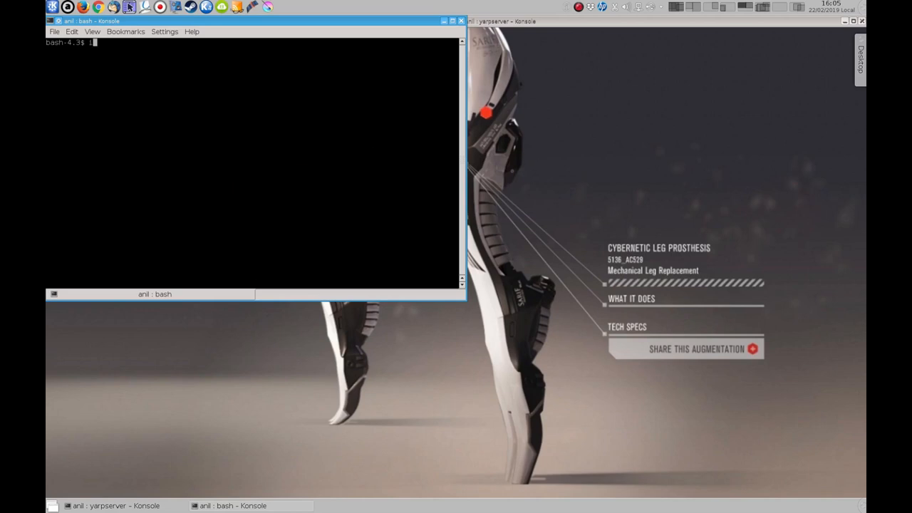
type("Cub")
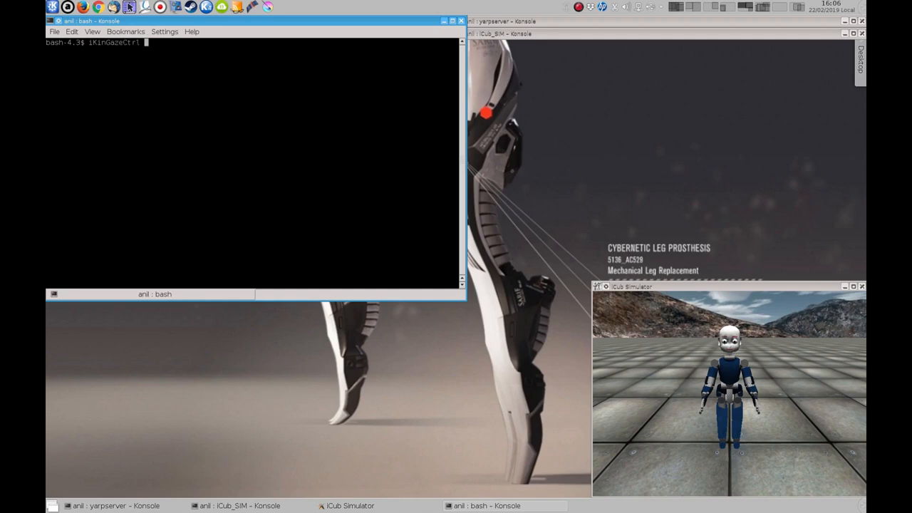
Run iKinGazeCtrl --robot icubSim --from configSim.ini to start the simulator gaze controller
type("--robot icubSim")
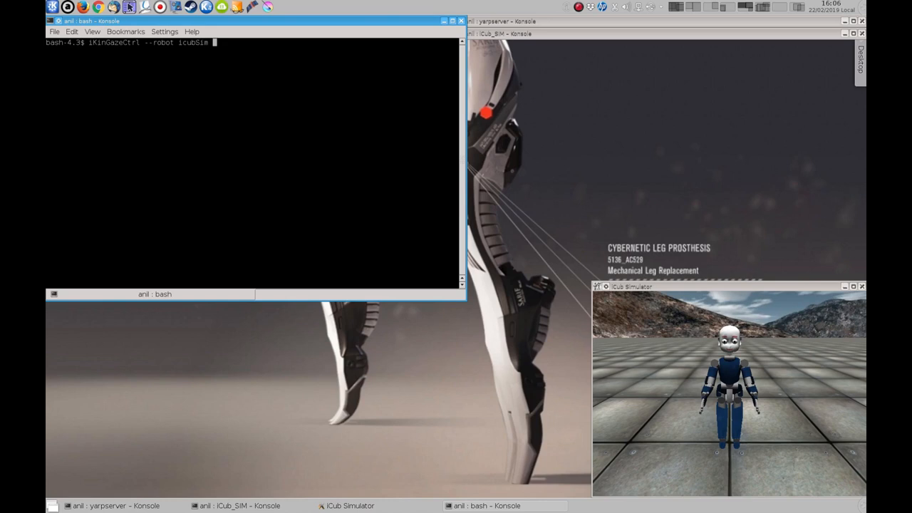
type("--from")
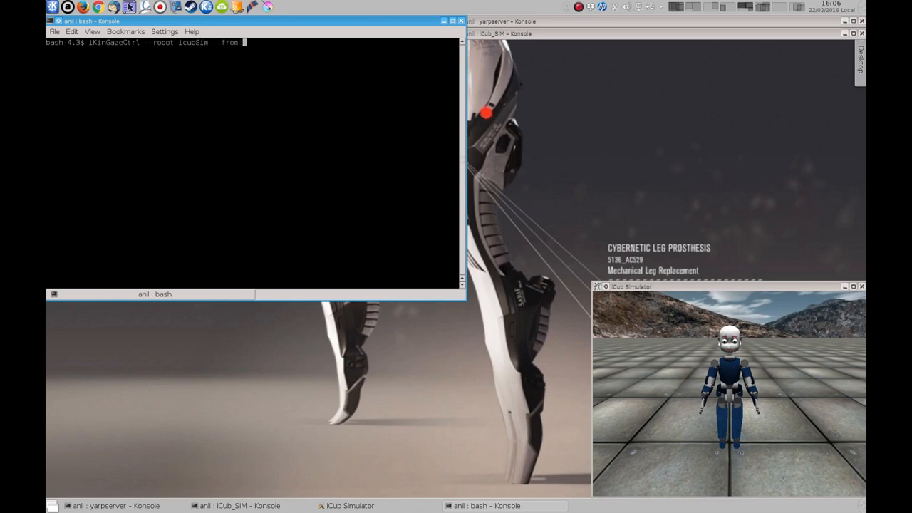
type("configSim.")
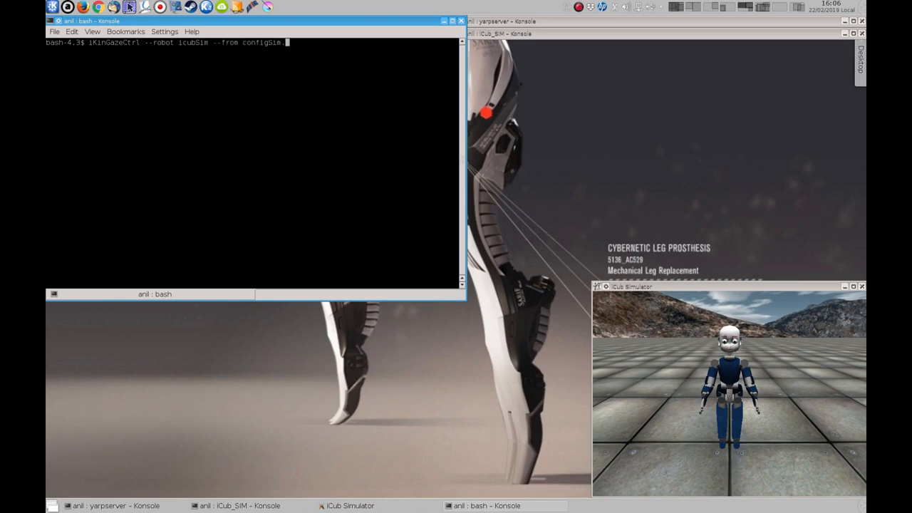
key("Return")
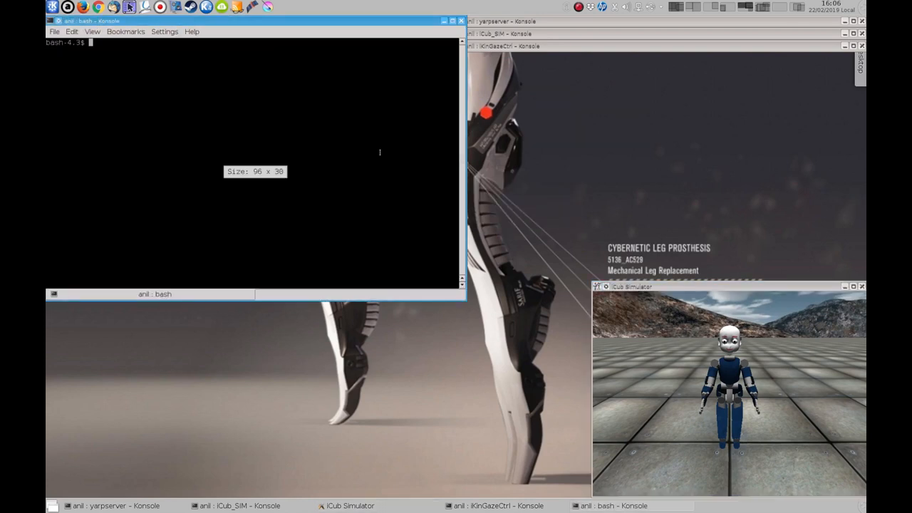
Run yarpview --out /yarpview_click to get an image viewer that publishes clicked points
type("yarp")
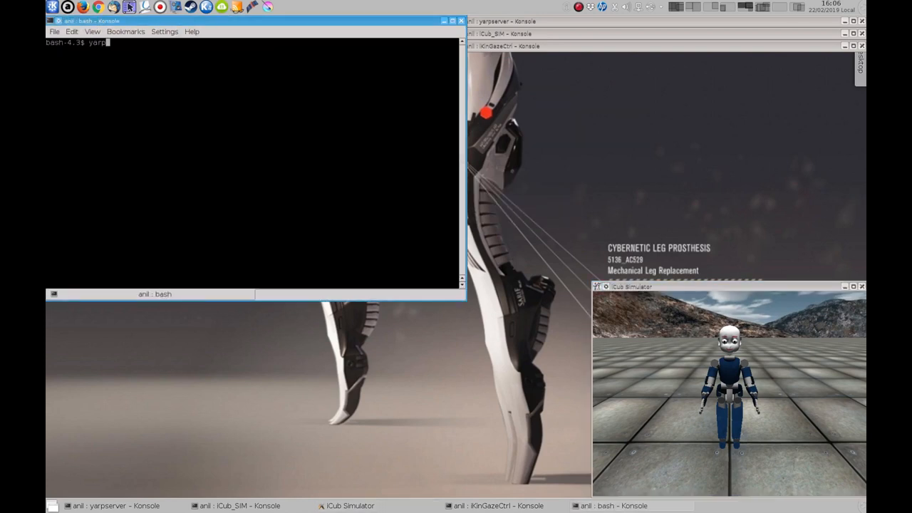
type("view --out")
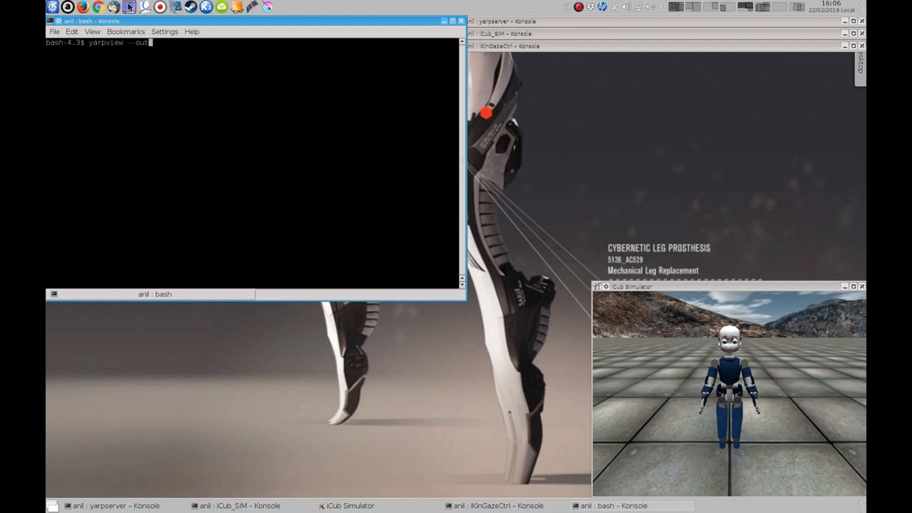
type("/yarpview")
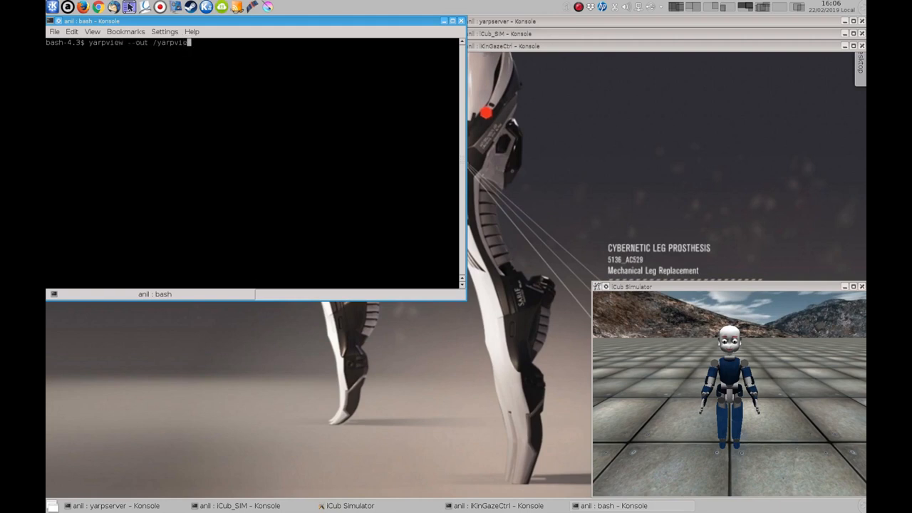
type("_click")
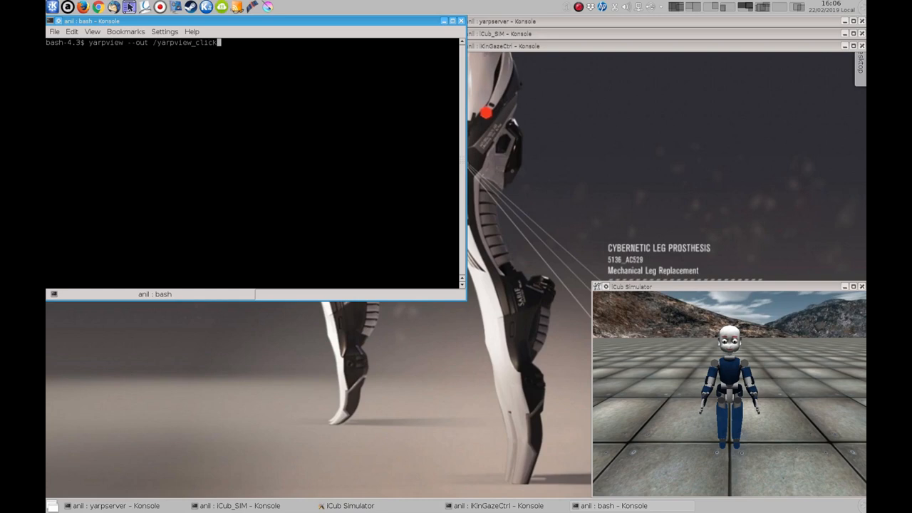
key("Return")
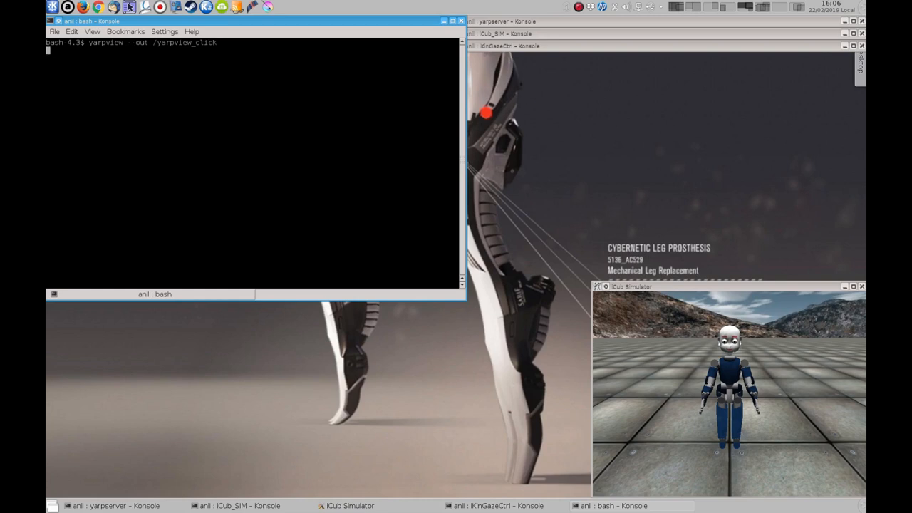
key("Return")
type("kons")
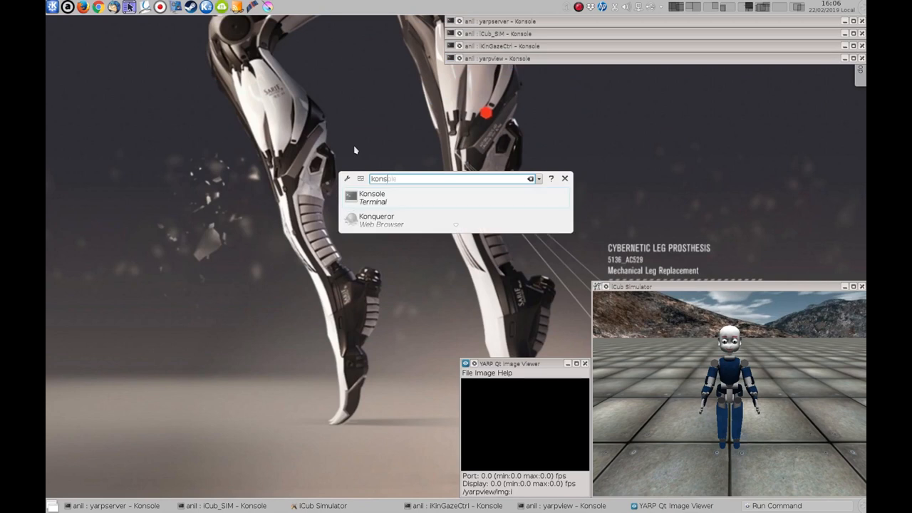
Change into the H3 folder and view python_cam6_click.py maximized in KWrite
left_click(370, 196)
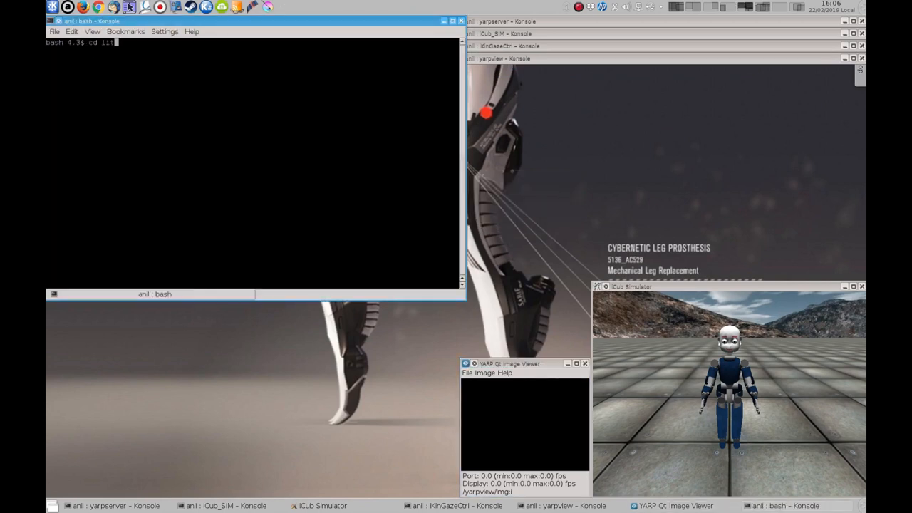
key("Return")
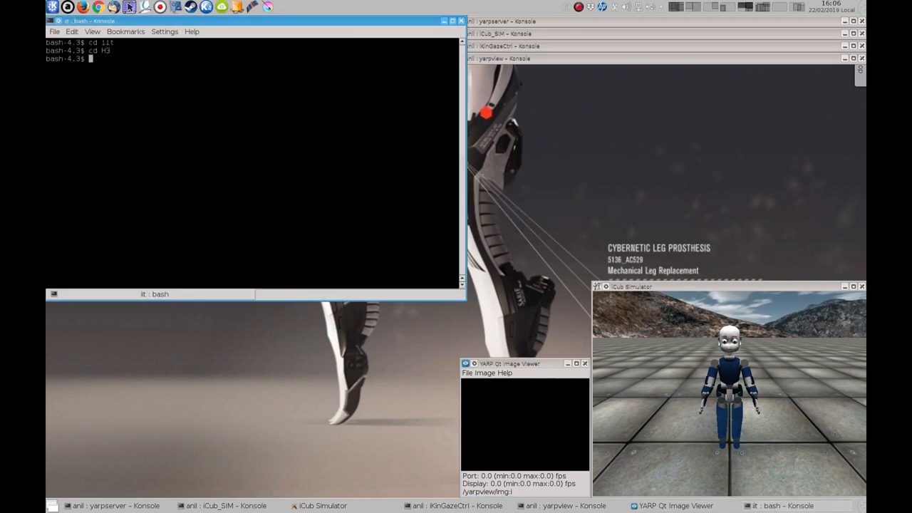
type("kwrite")
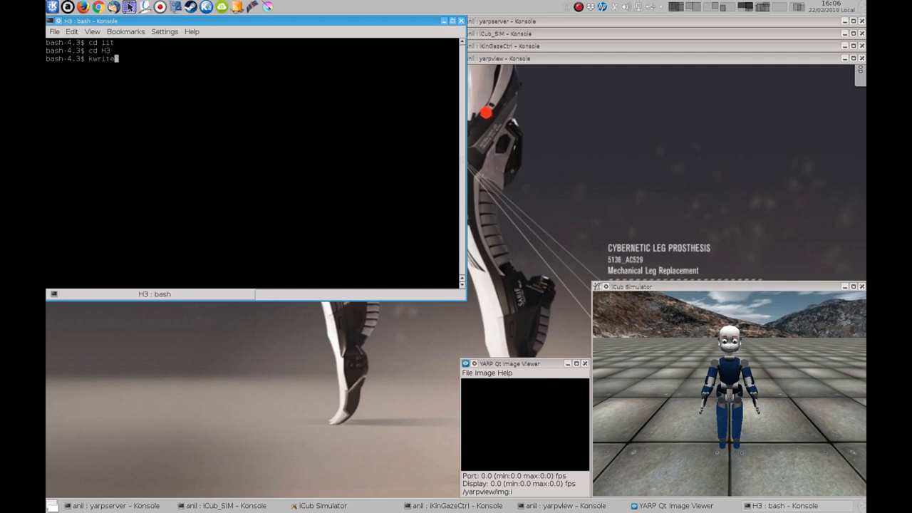
type("python_")
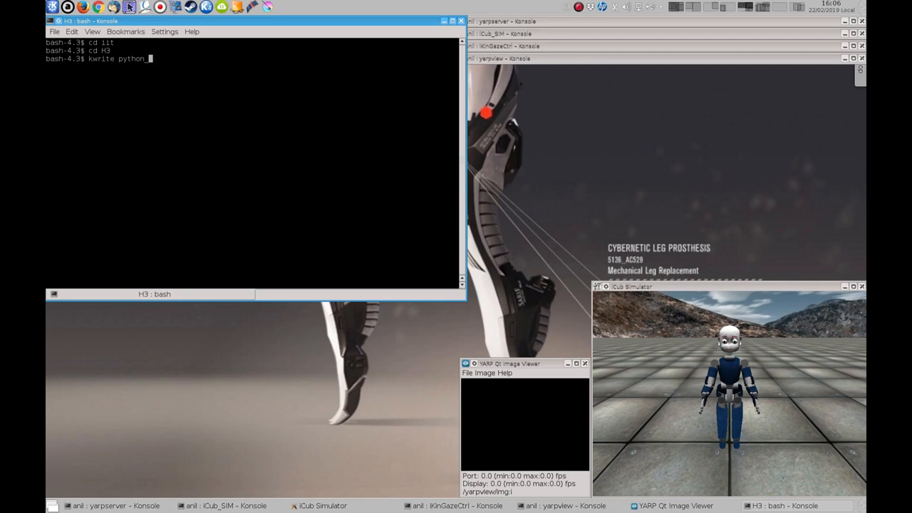
type("cam6_click.py")
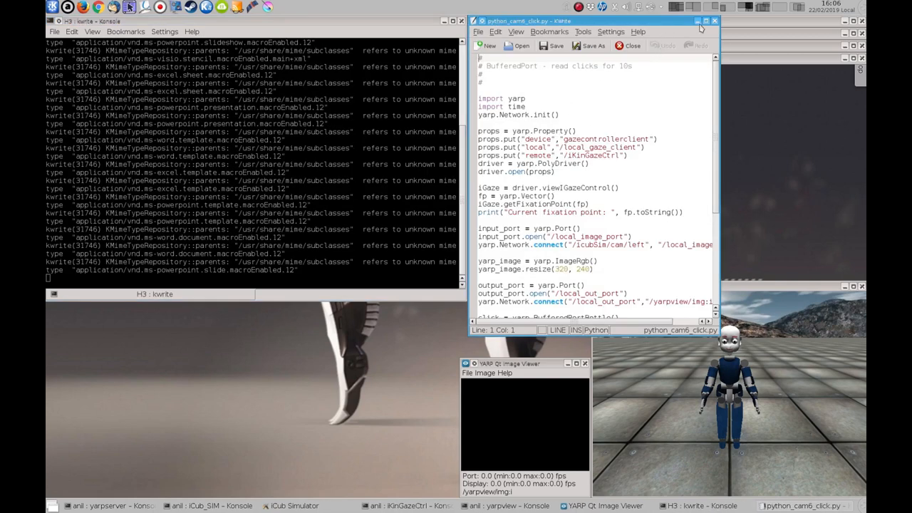
left_click(705, 20)
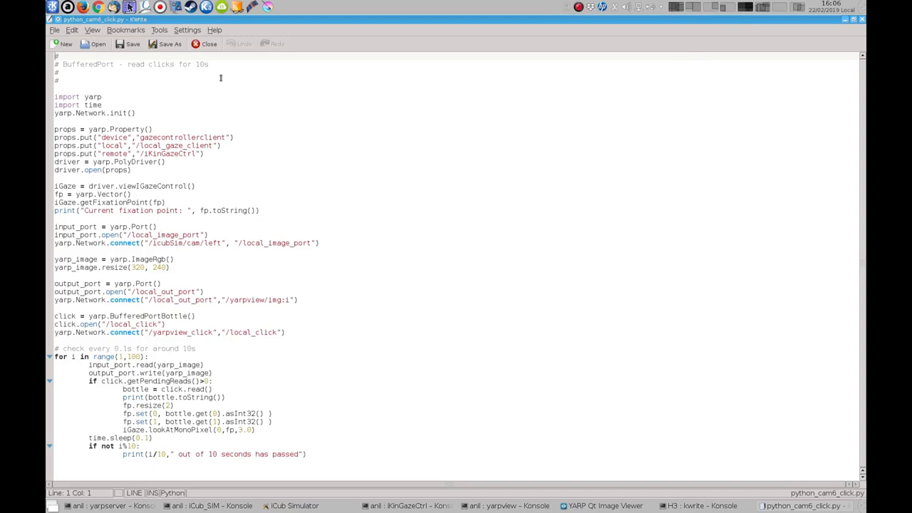
mouse_move(307, 222)
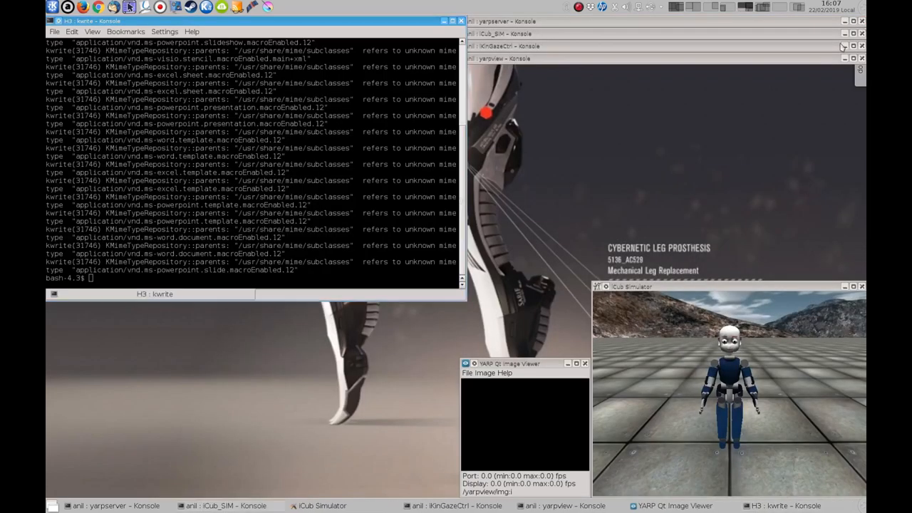
Run python python_cam6_click.py so the iCub gaze follows clicked image points for ten seconds
key("Return")
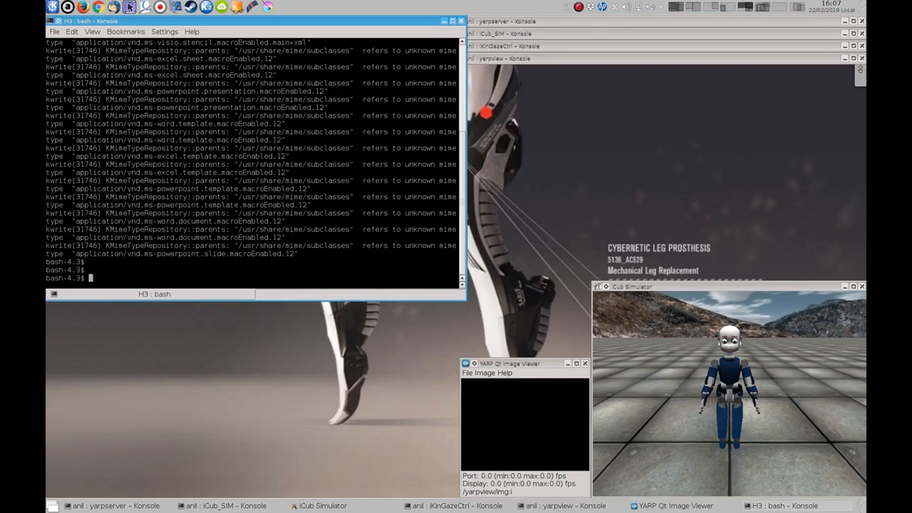
type("python_cam6_click.py")
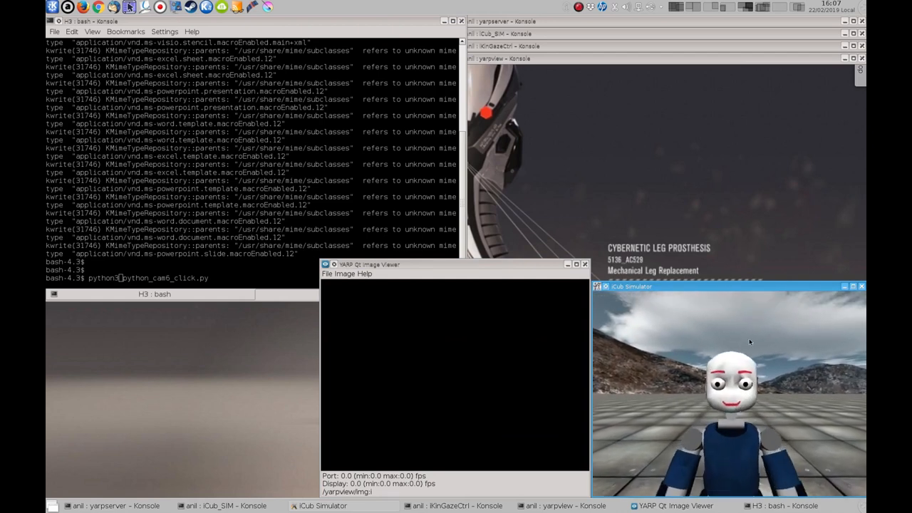
key("Return")
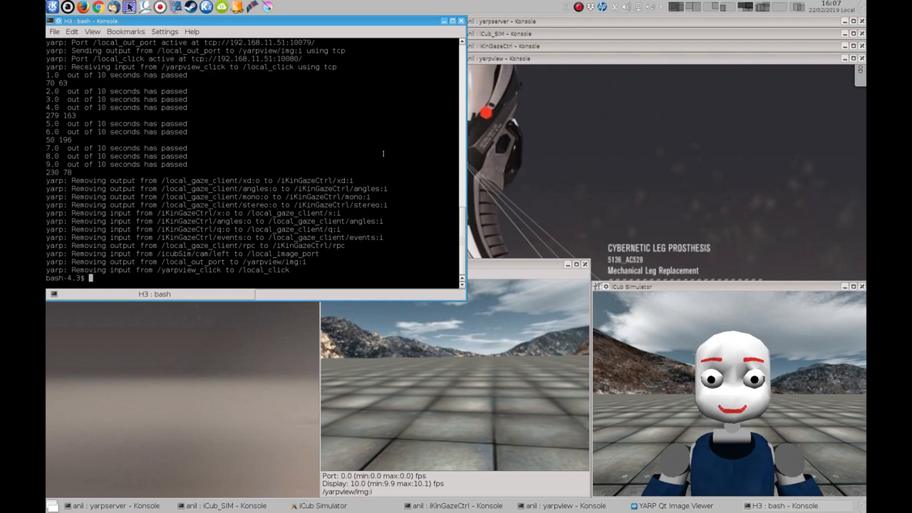
Reopen python_cam6_click.py maximized and highlight the input_port.read line that forwards camera frames
type("kwrite python_cam6_click.py")
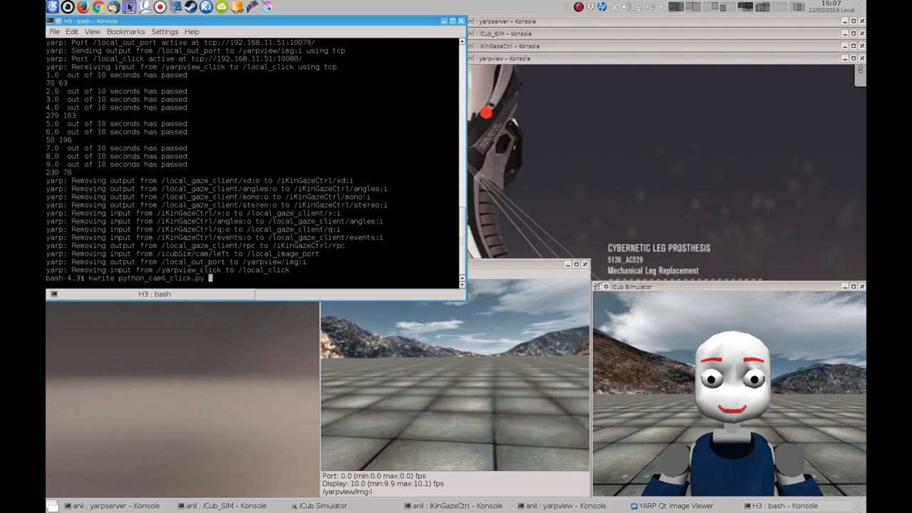
left_click(798, 505)
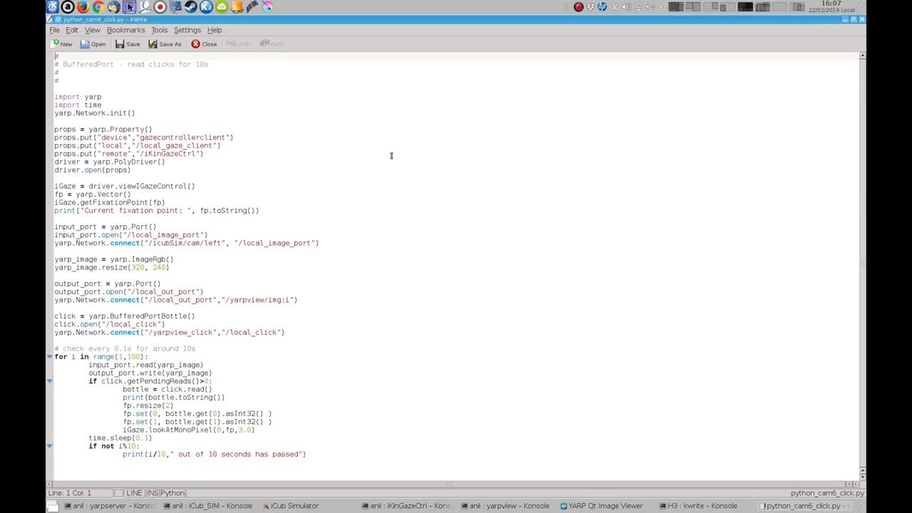
mouse_move(249, 192)
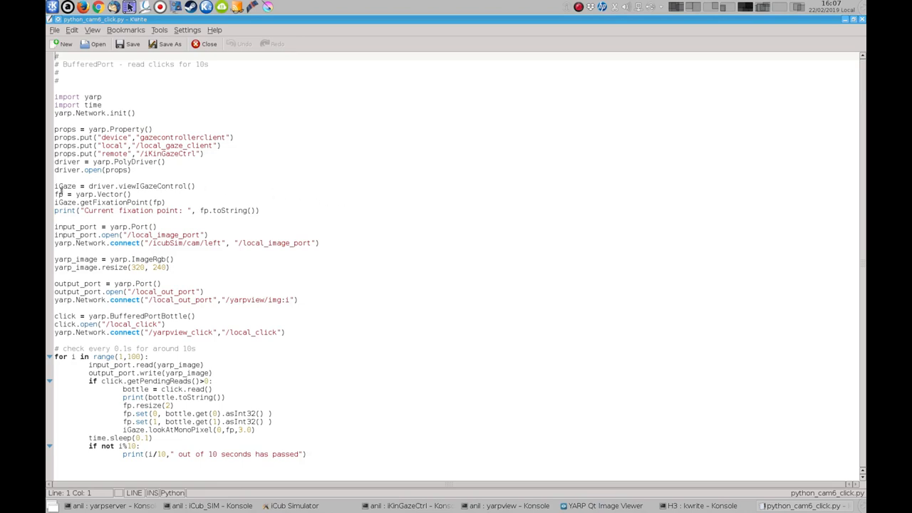
triple_click(126, 185)
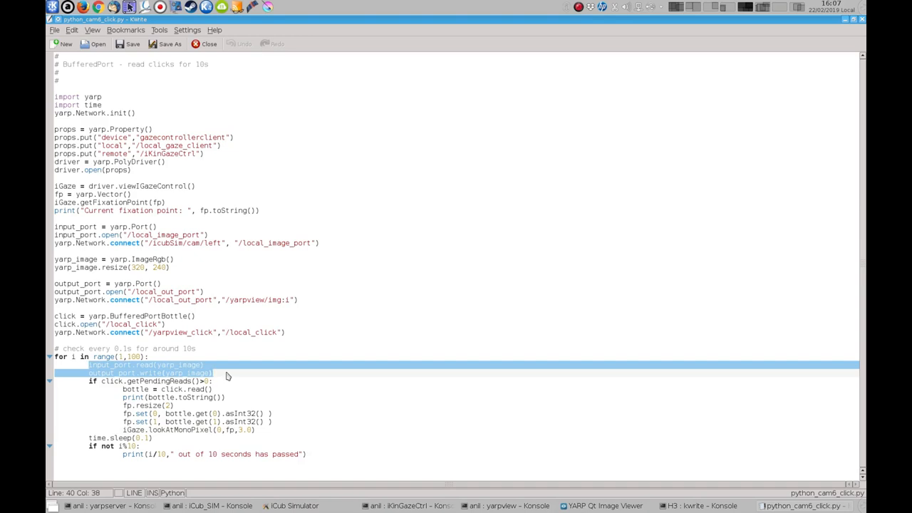
left_click(410, 199)
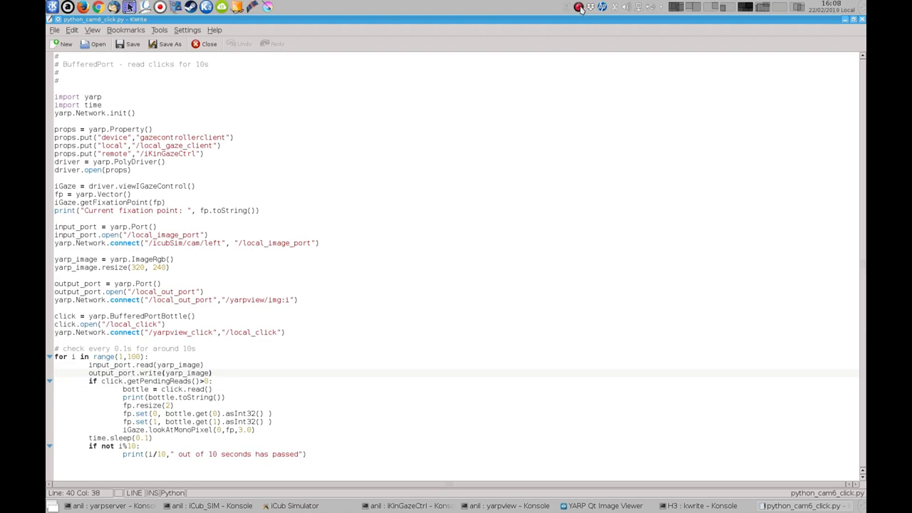
left_click(582, 6)
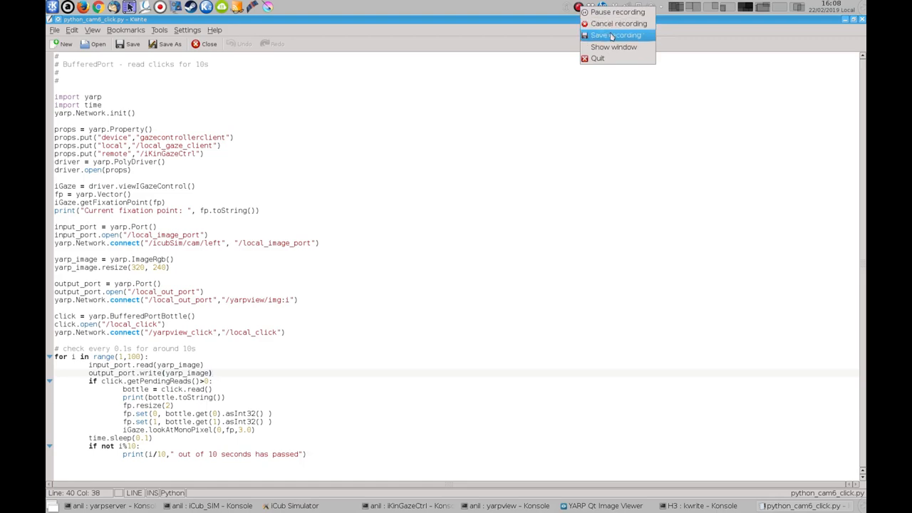